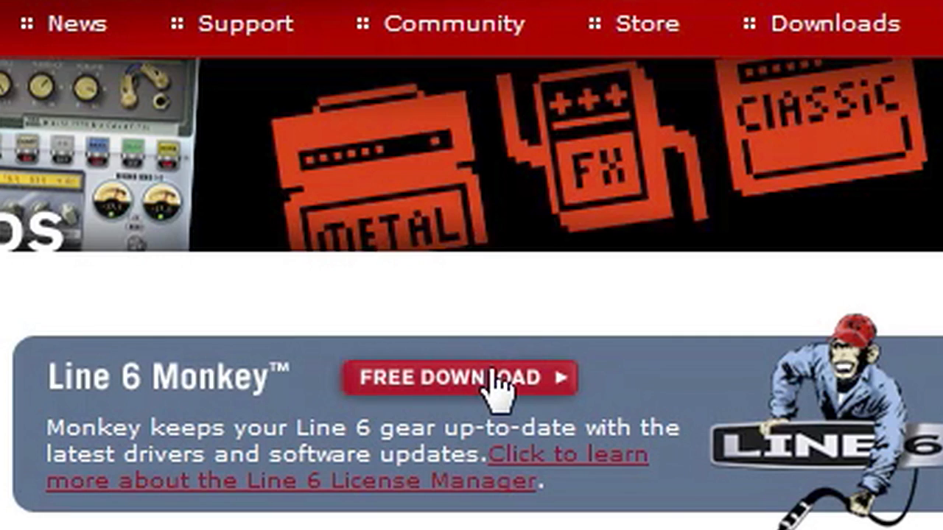
- Start the free download of the Line 6 Monkey updater from the downloads page
click(465, 378)
text(reaper)
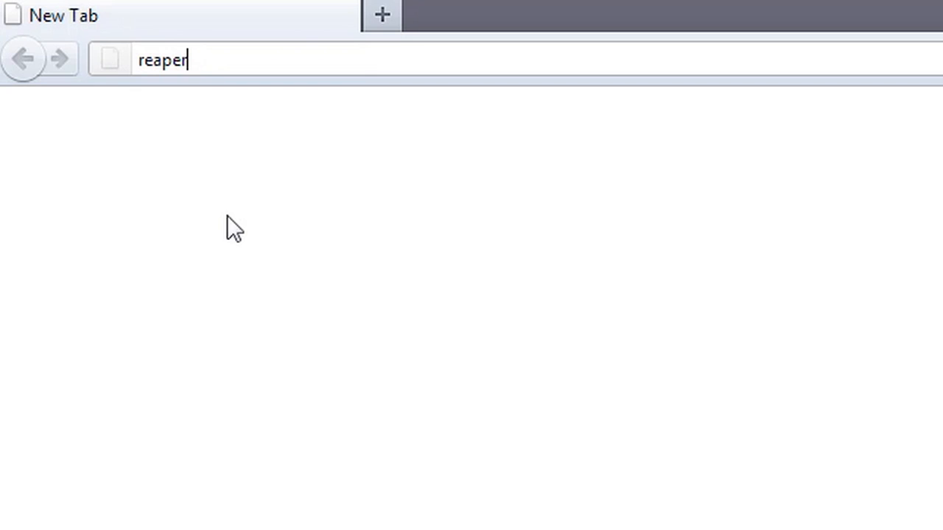
- Load reaper.fm in a new tab and scroll through the home page
key(Return)
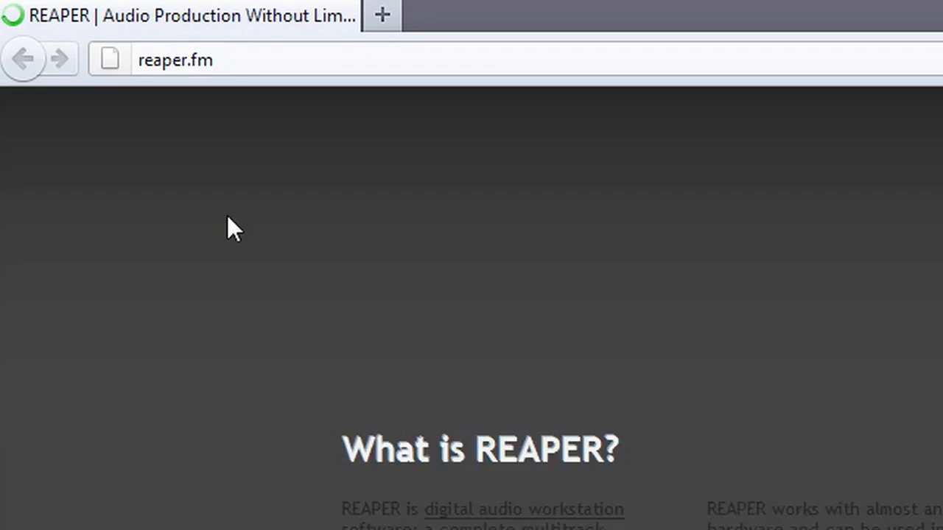
scroll(down, 3)
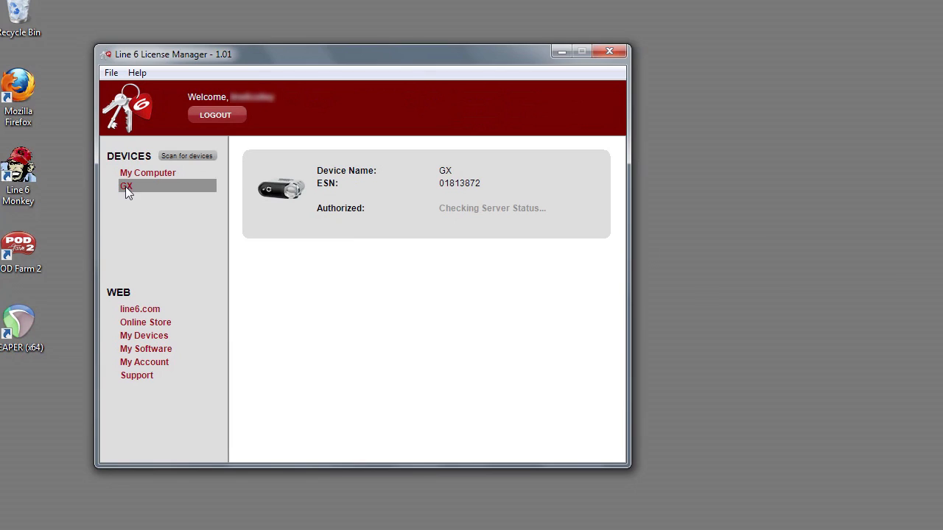
mouse_move(392, 263)
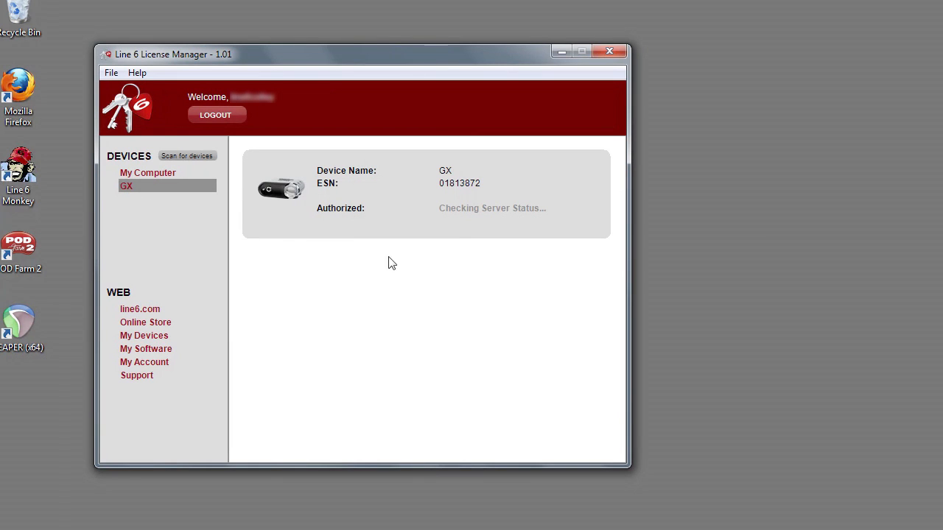